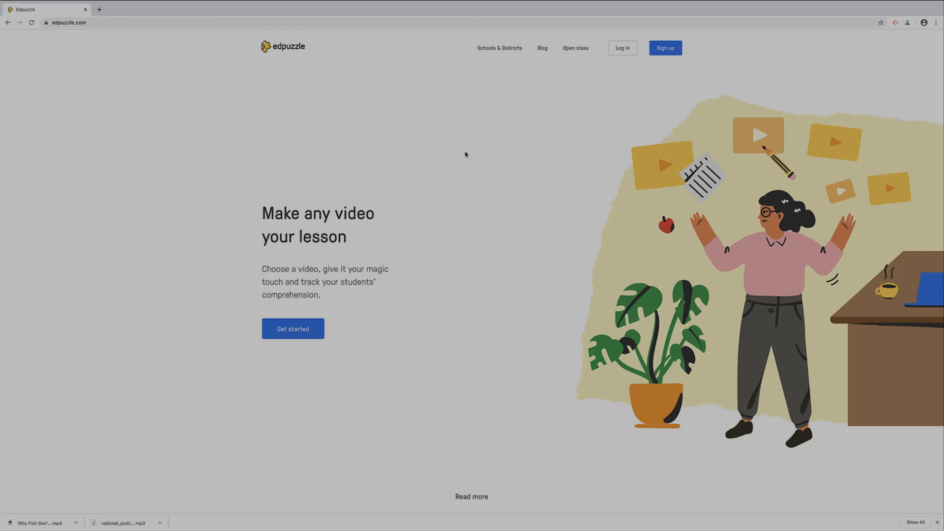
Step: Start choosing a video file to upload from the Upload your videos page
click(291, 316)
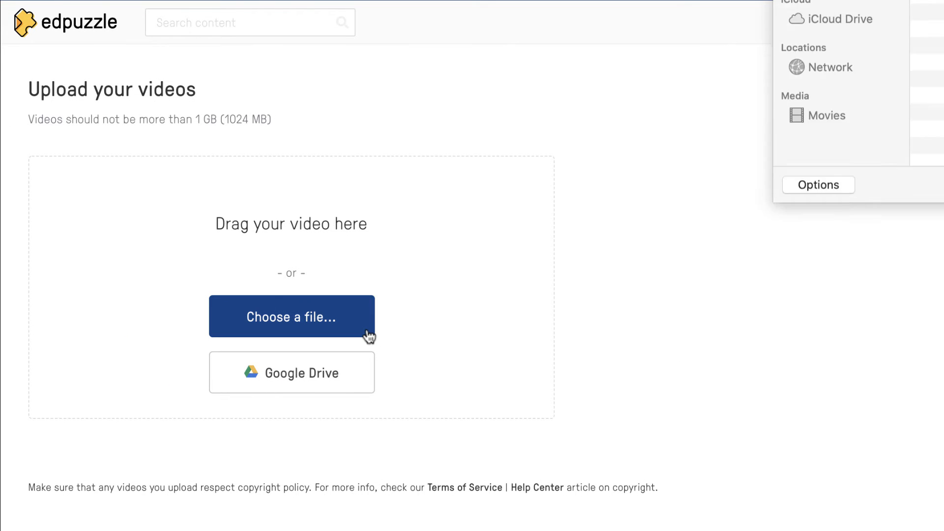